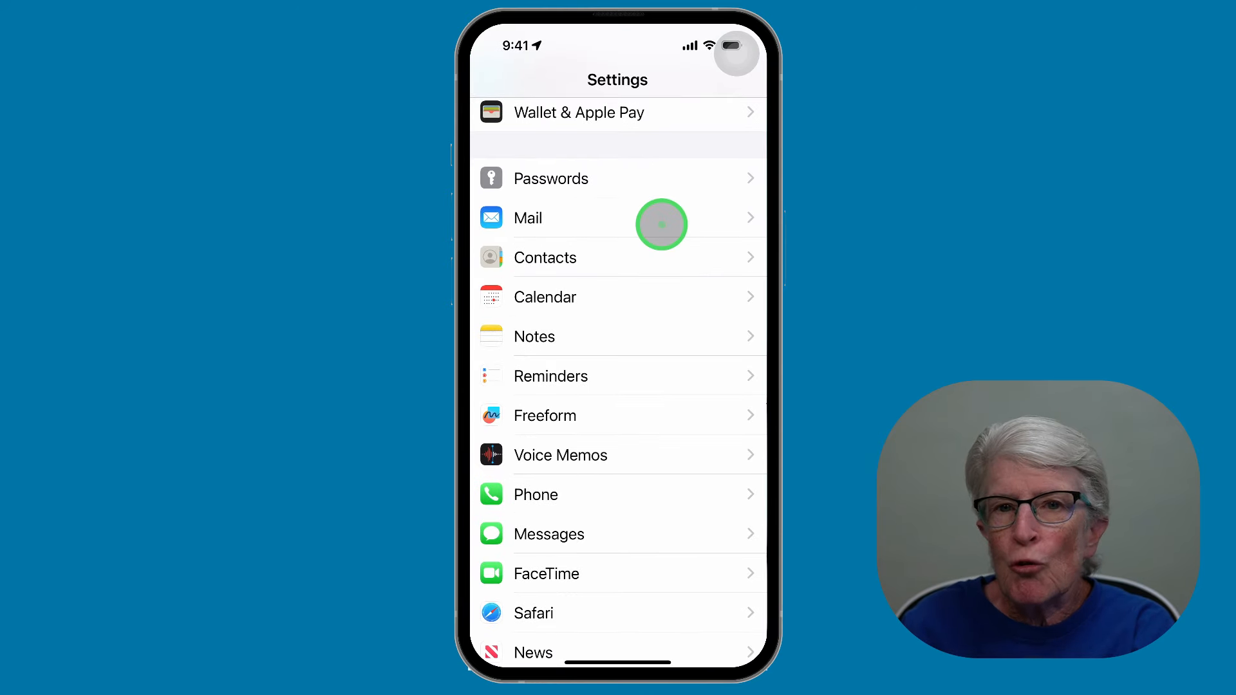
mouse_move(553, 534)
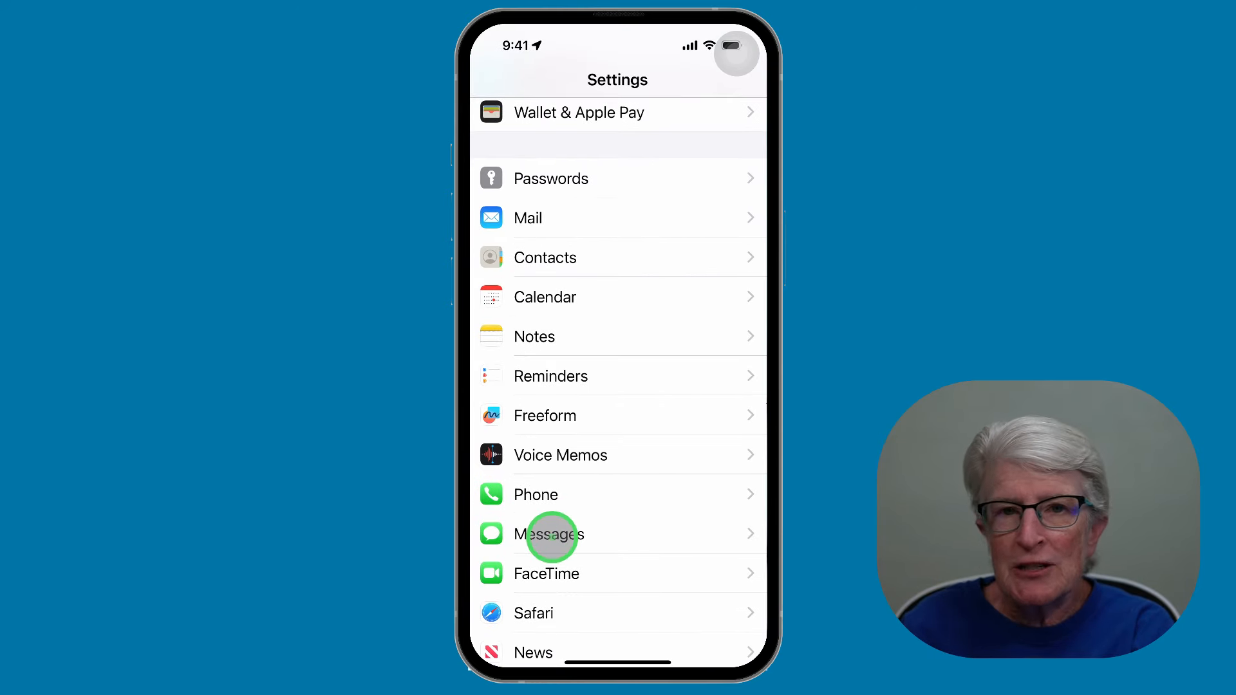
Review the Messages settings, confirming iMessage is on with 4 Send & Receive addresses
click(550, 533)
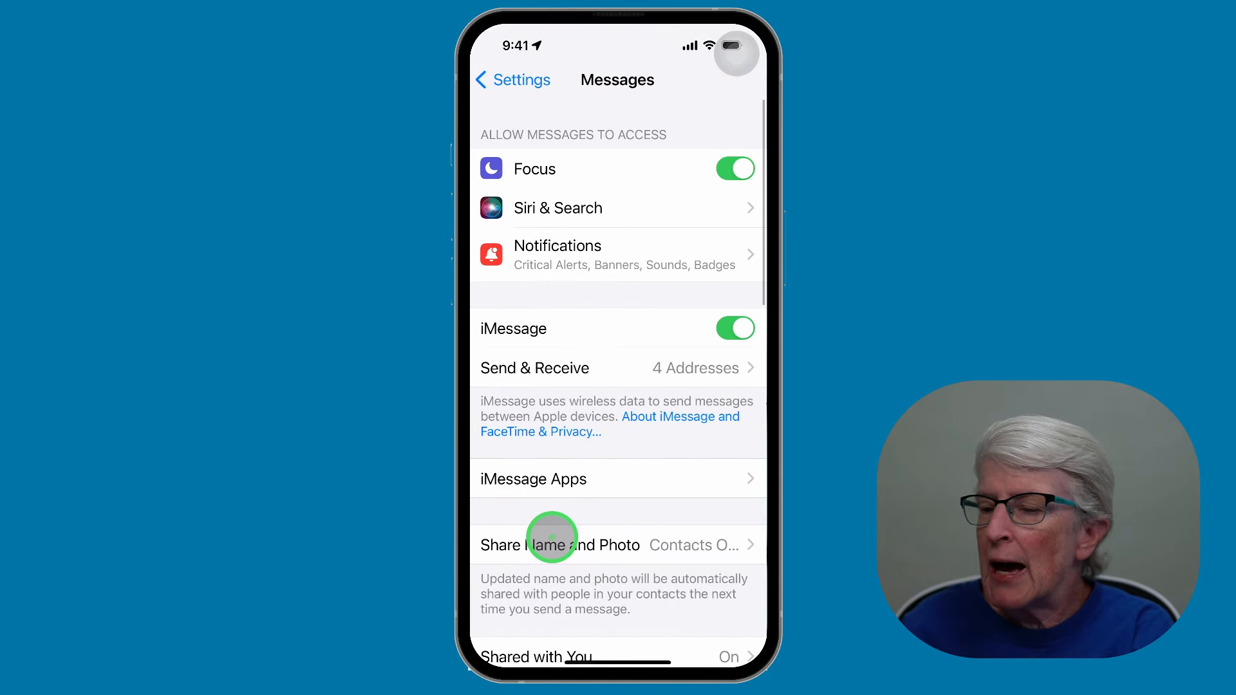
mouse_move(494, 278)
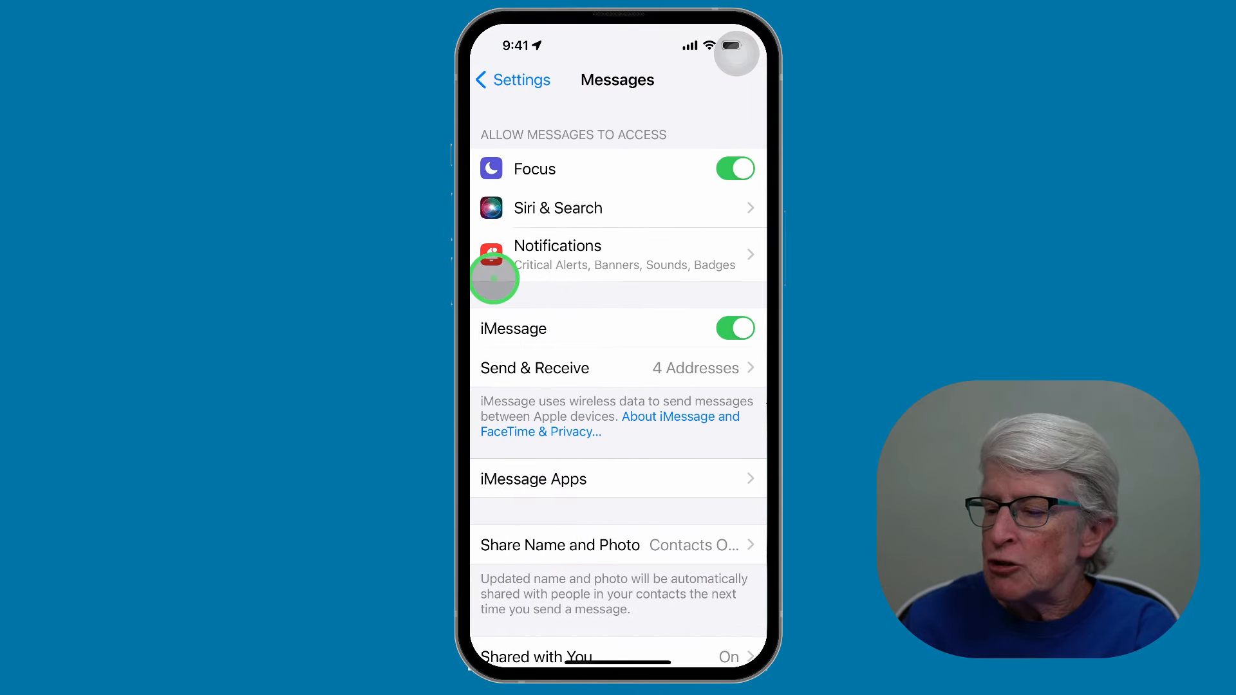
scroll(down, 3)
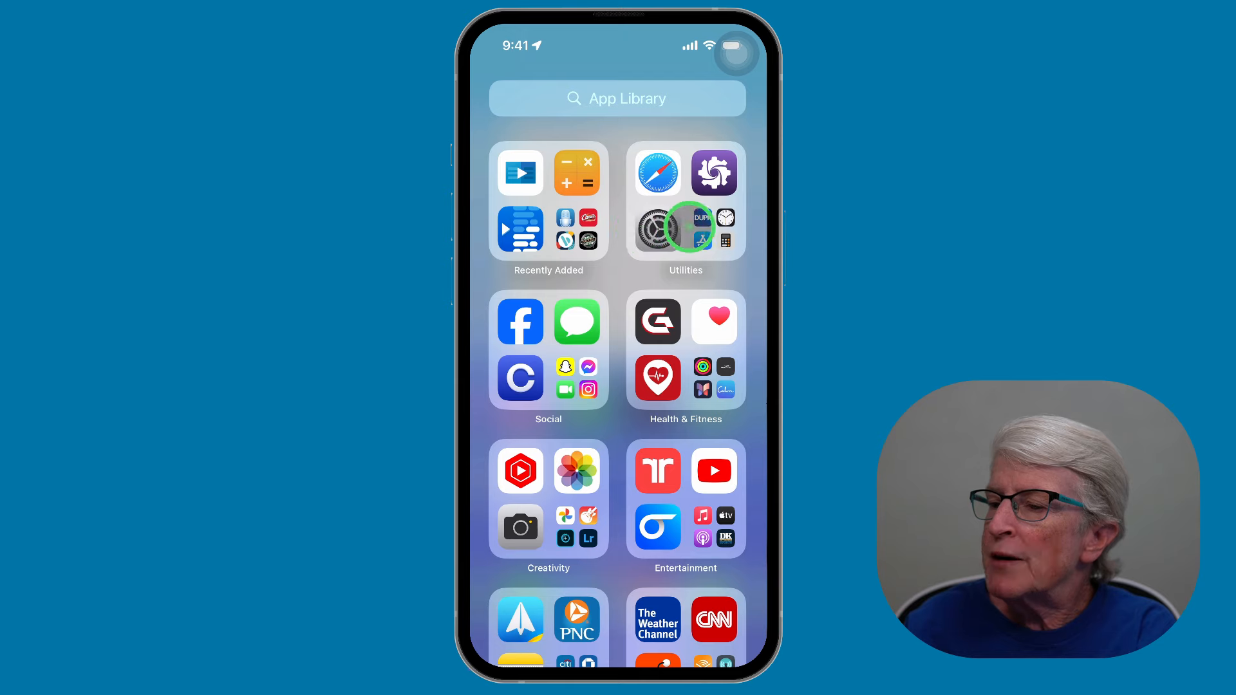
From the App Library reach Messages > Send & Receive to see the receiving addresses and Apple ID
click(656, 229)
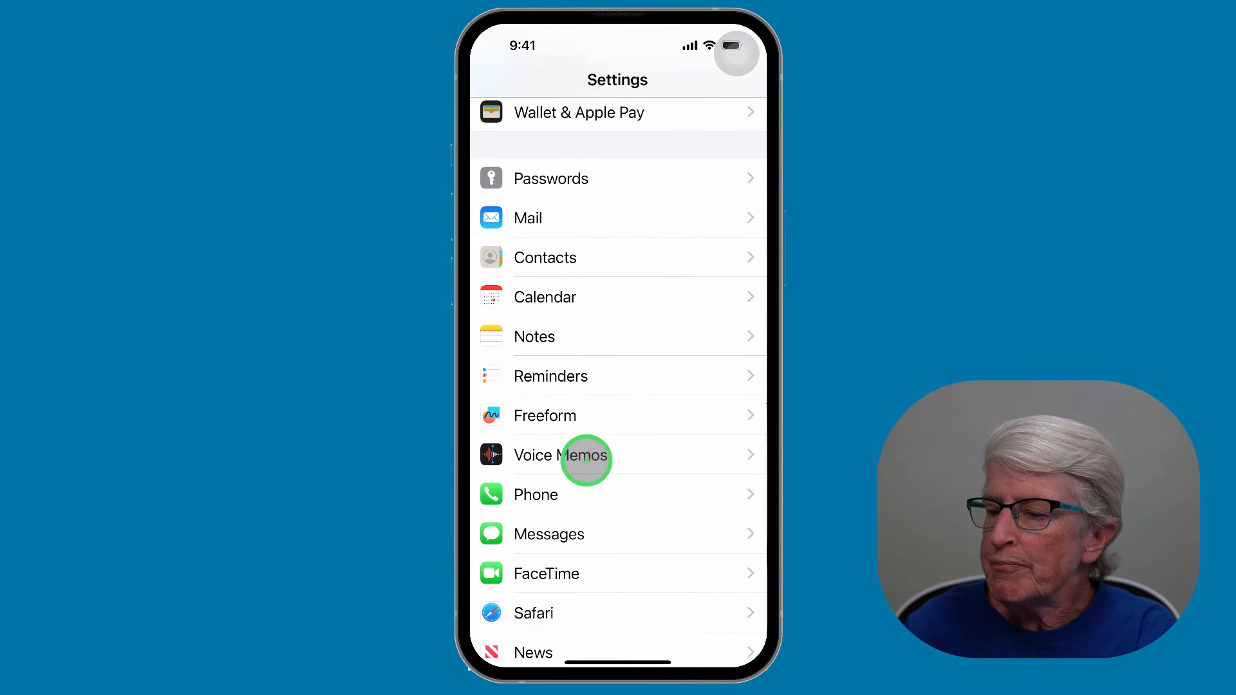
mouse_move(583, 537)
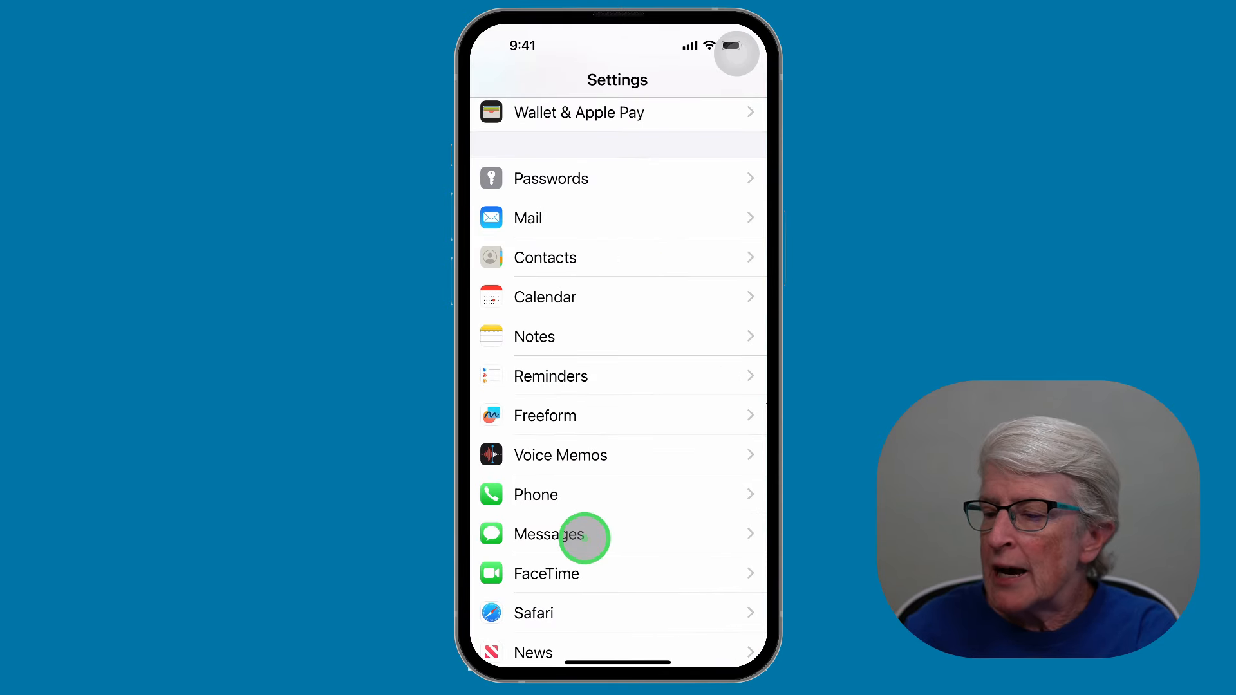
click(547, 532)
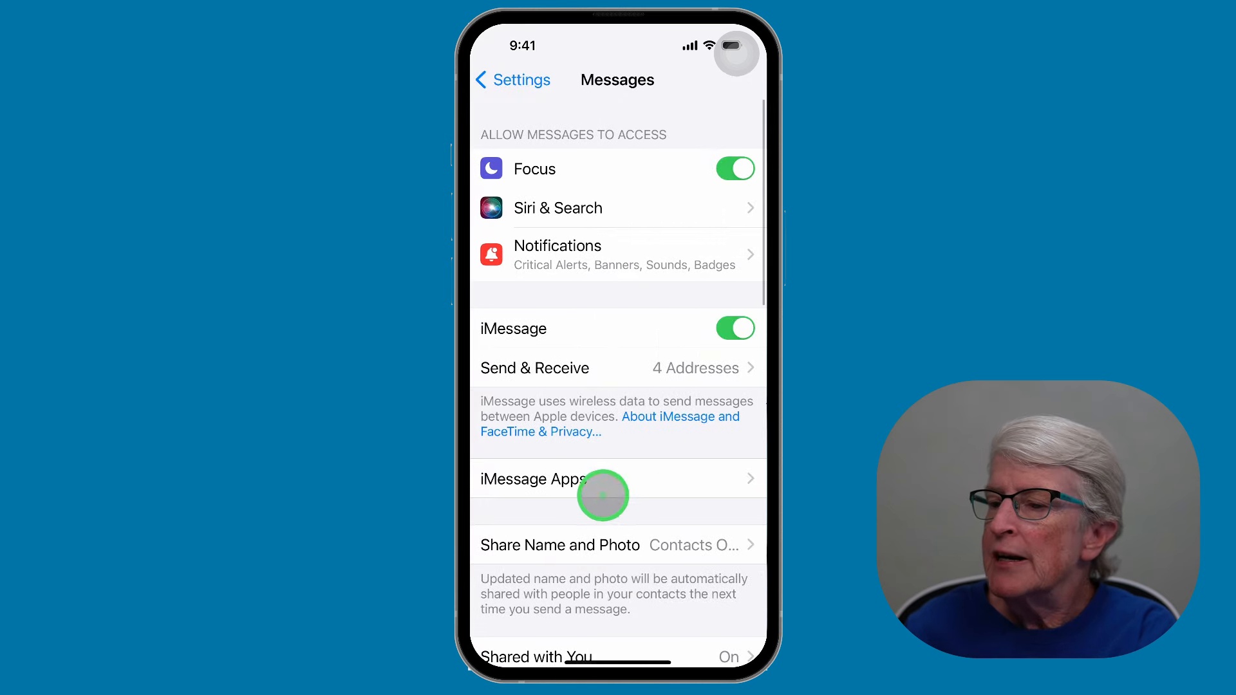
mouse_move(542, 376)
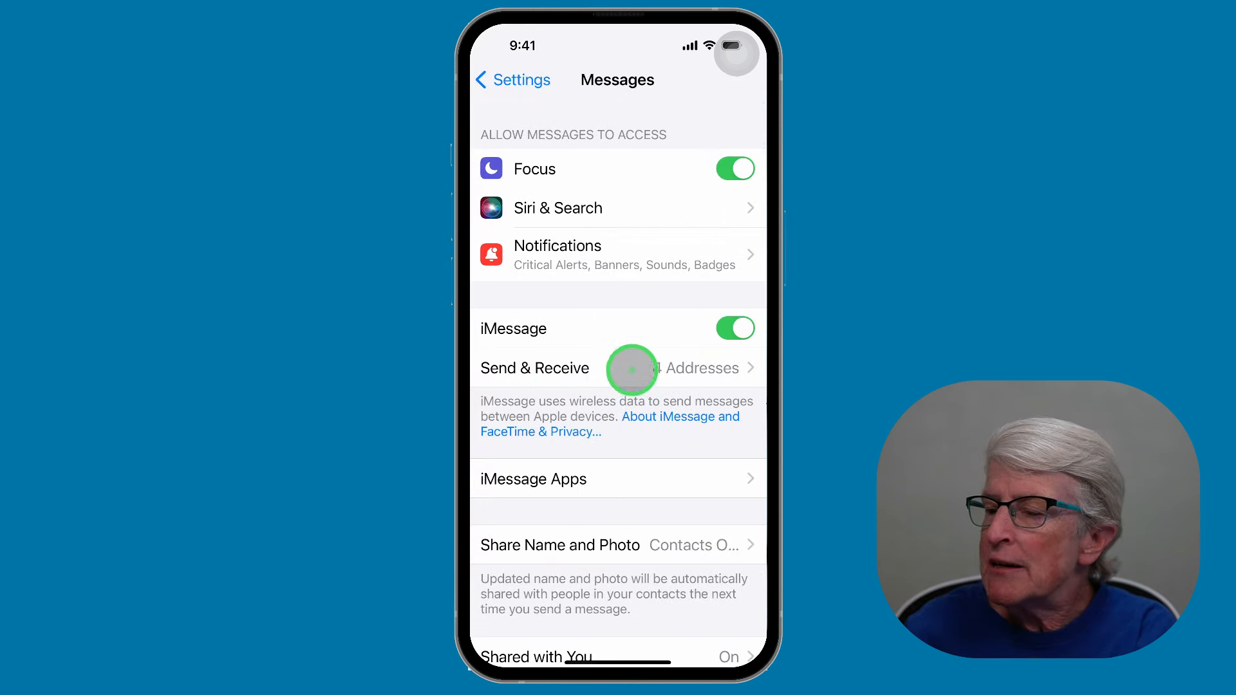
click(615, 368)
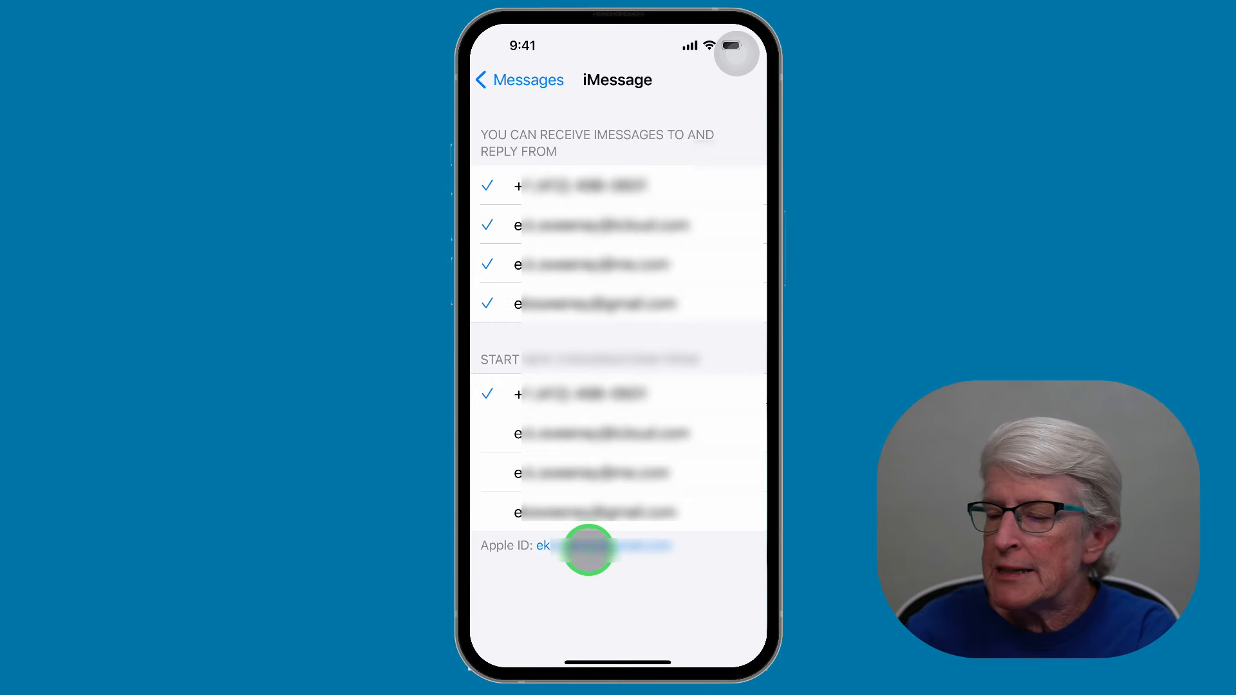
Sign iMessage out of the Apple ID, leaving only the phone number for receiving
click(587, 546)
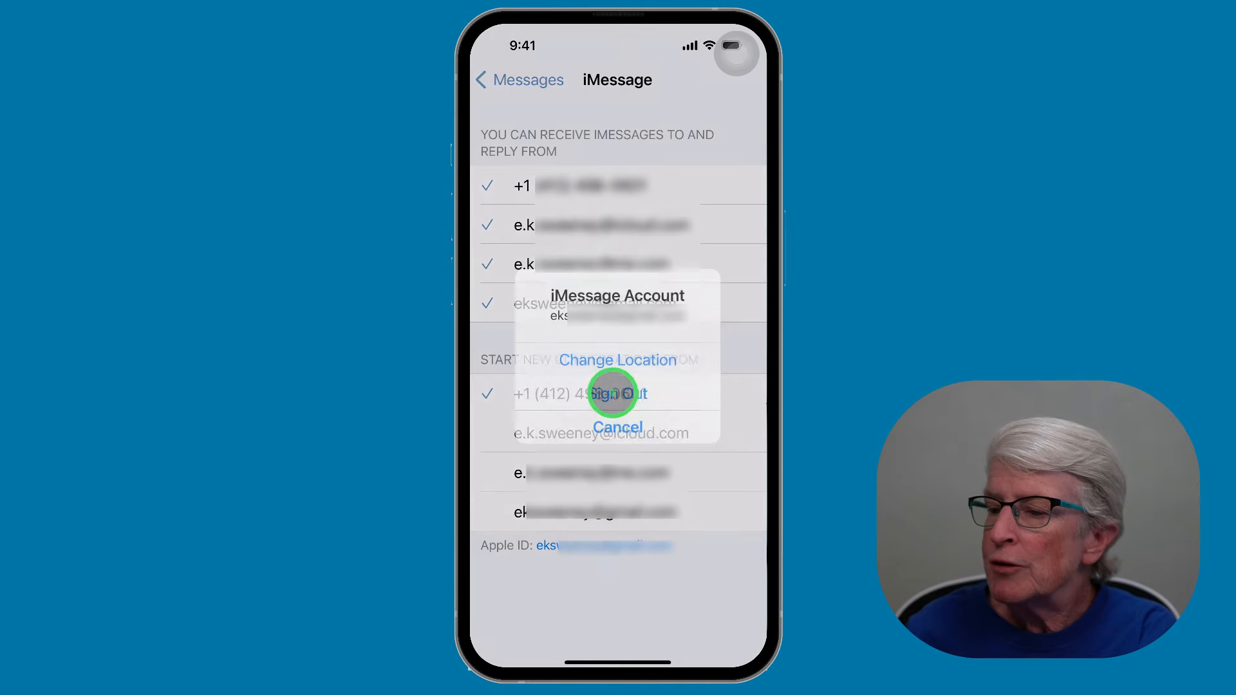
click(618, 394)
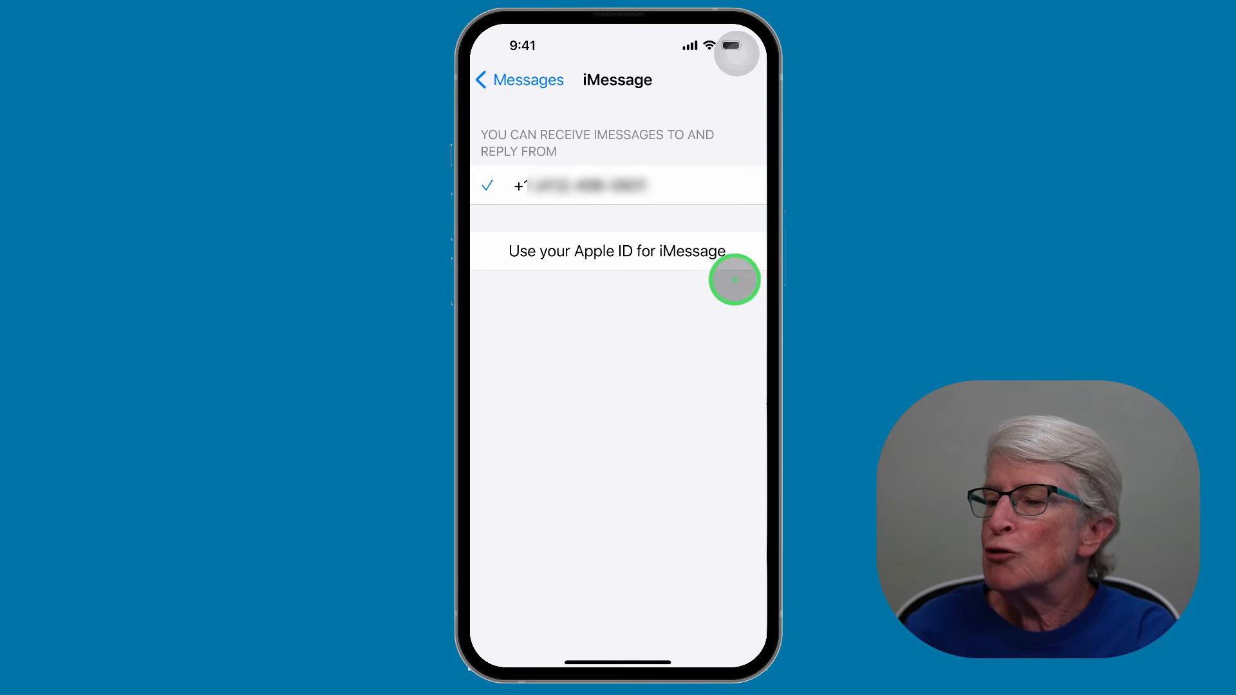
mouse_move(633, 271)
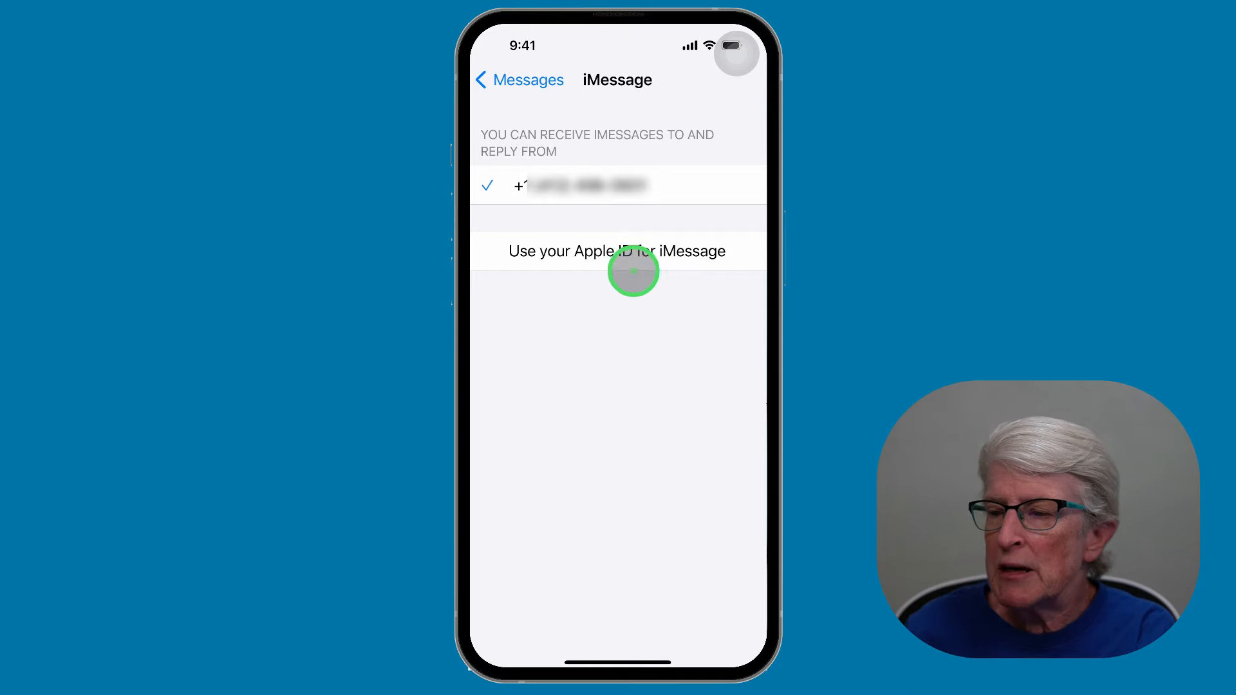
Sign iMessage back in with the suggested Apple ID via 'Use your Apple ID for iMessage'
click(617, 251)
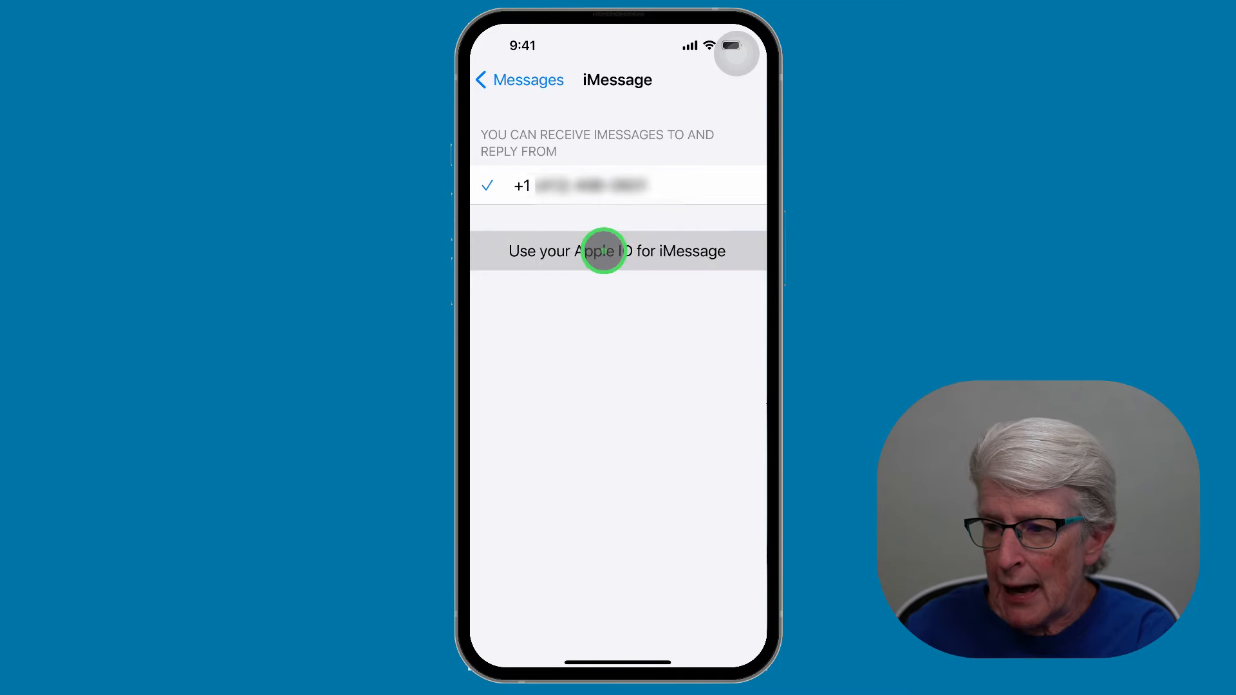
click(617, 251)
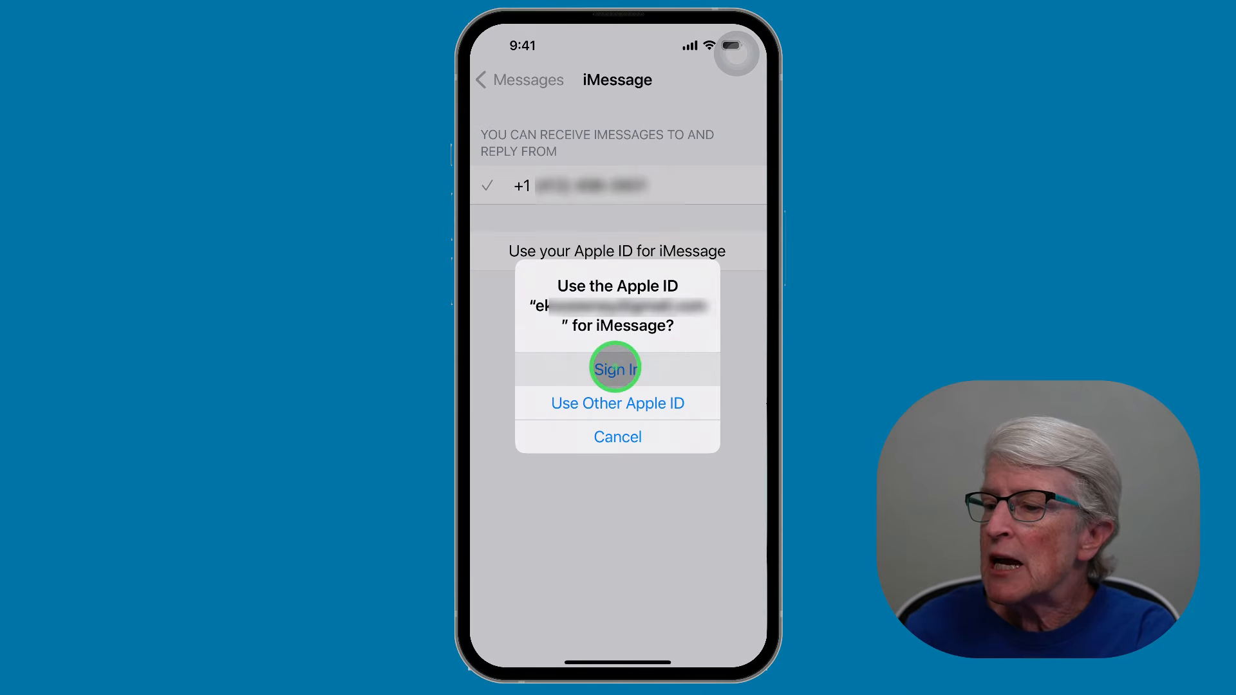
click(616, 368)
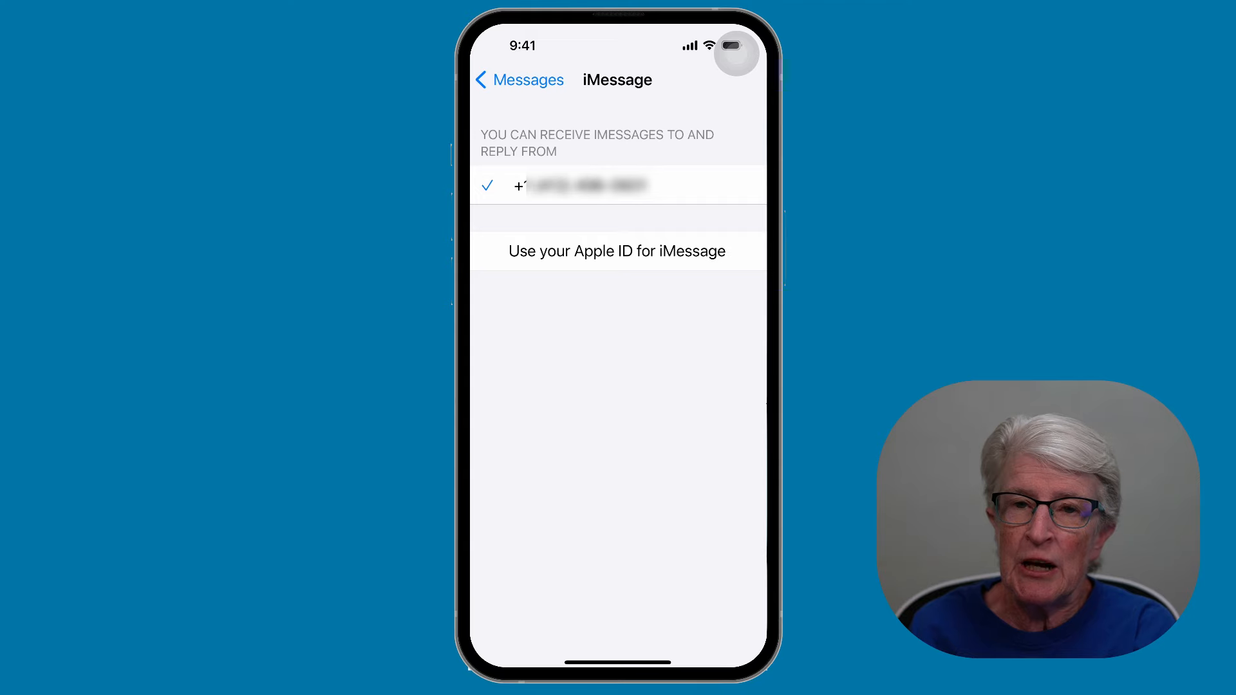
click(617, 251)
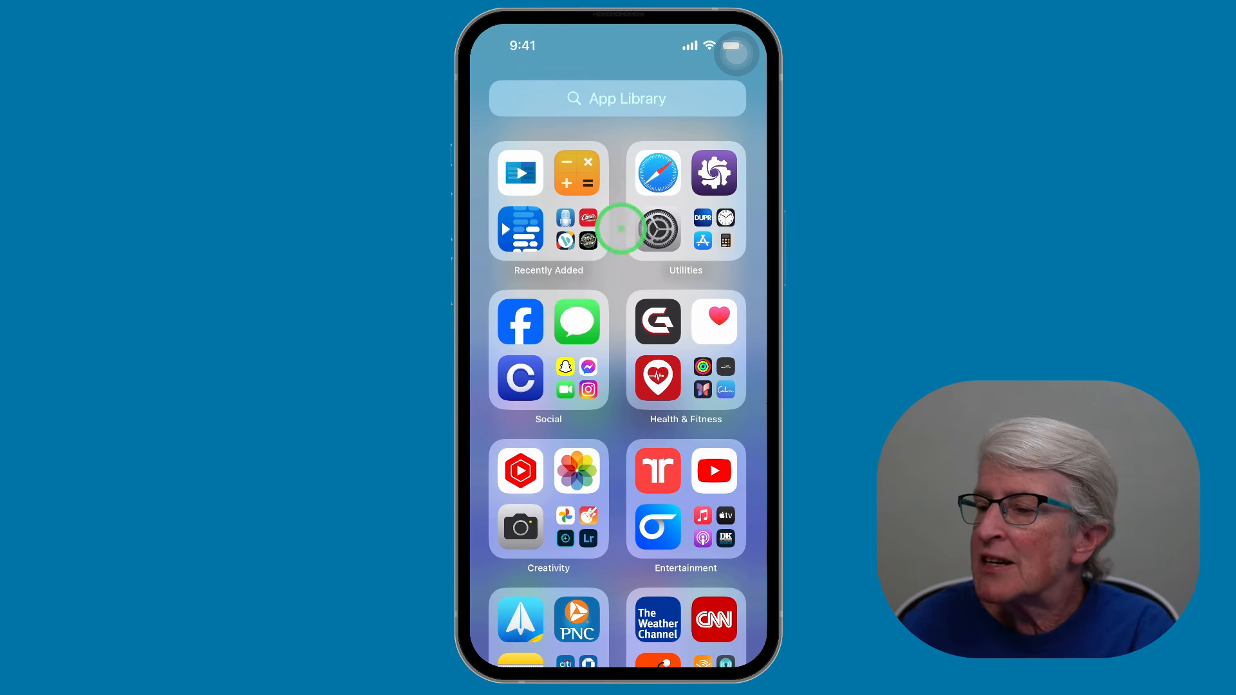
Check that MMS Messaging and Send as SMS are switched on under SMS/MMS in Messages
click(659, 228)
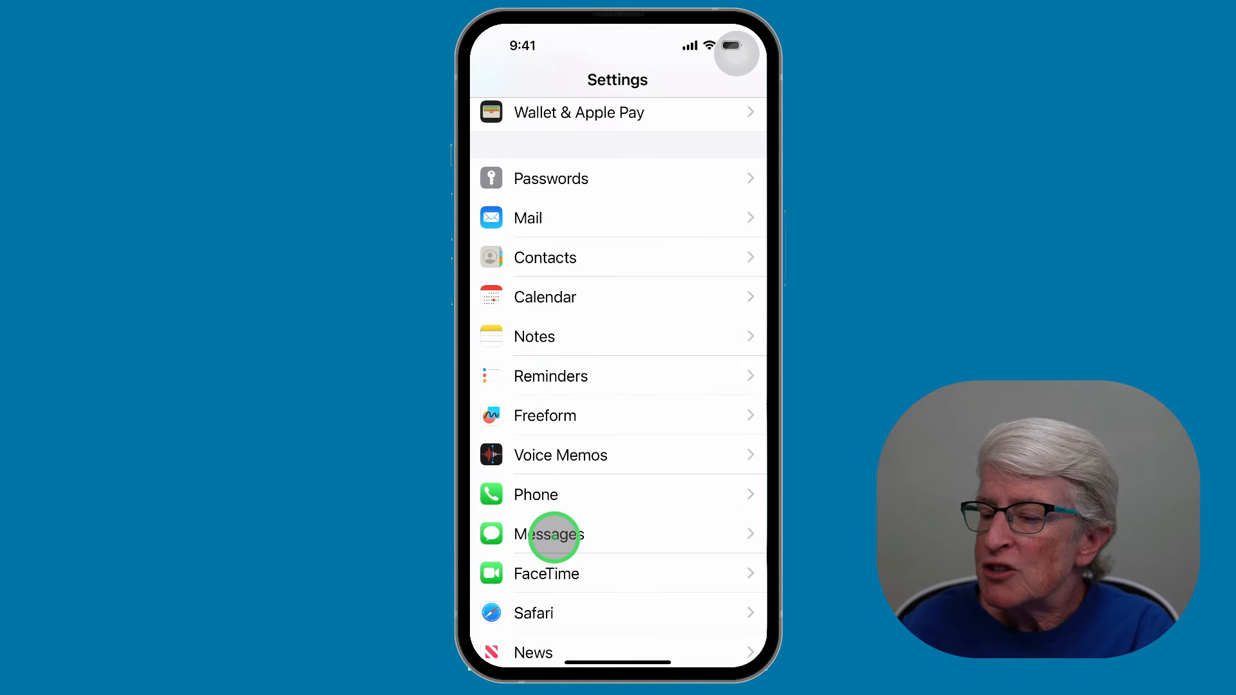
click(552, 533)
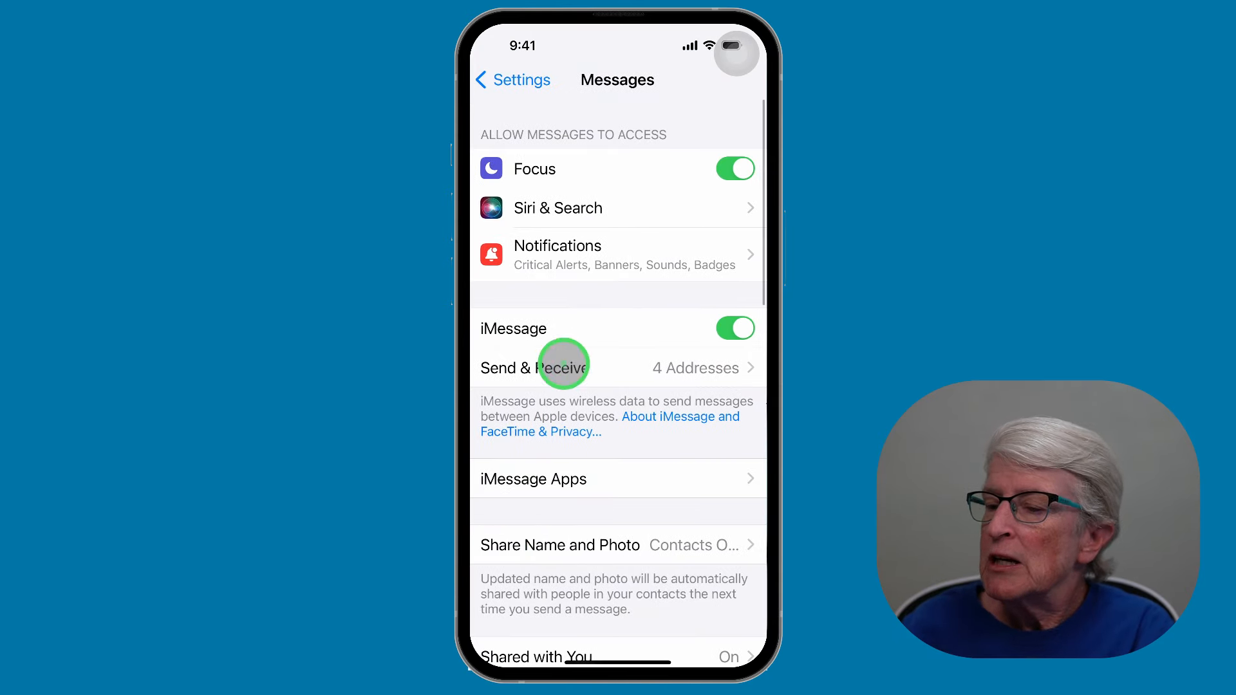
scroll(down, 3)
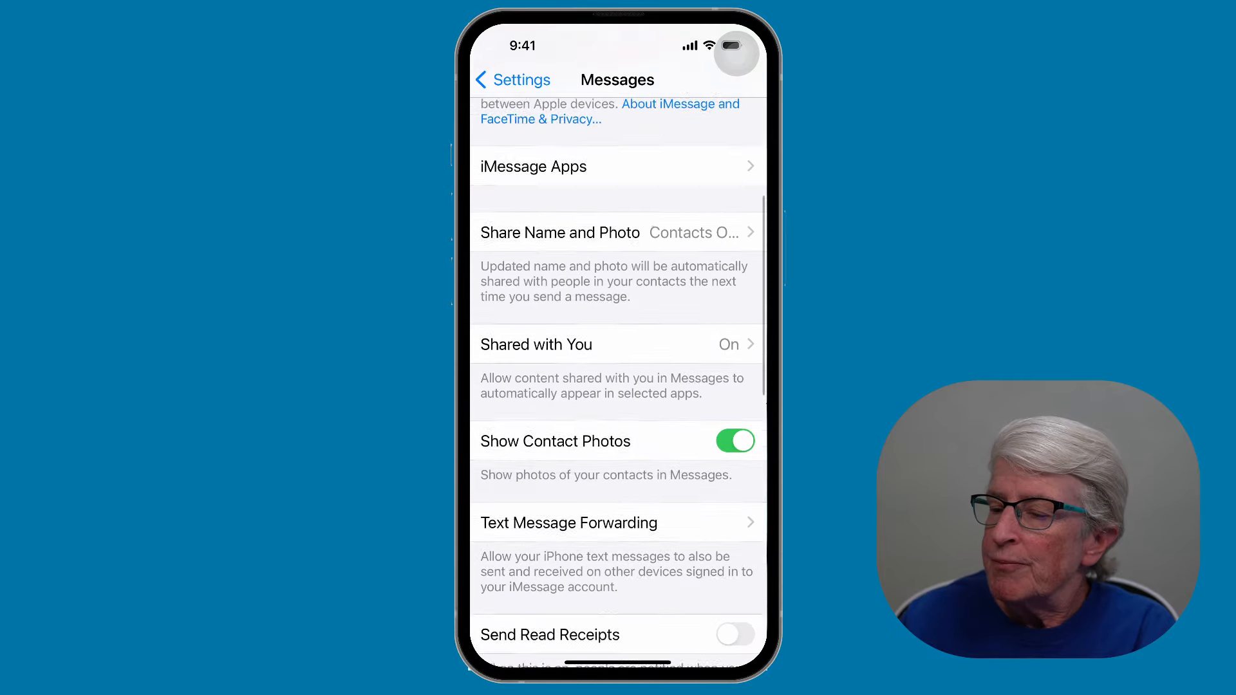
scroll(down, 3)
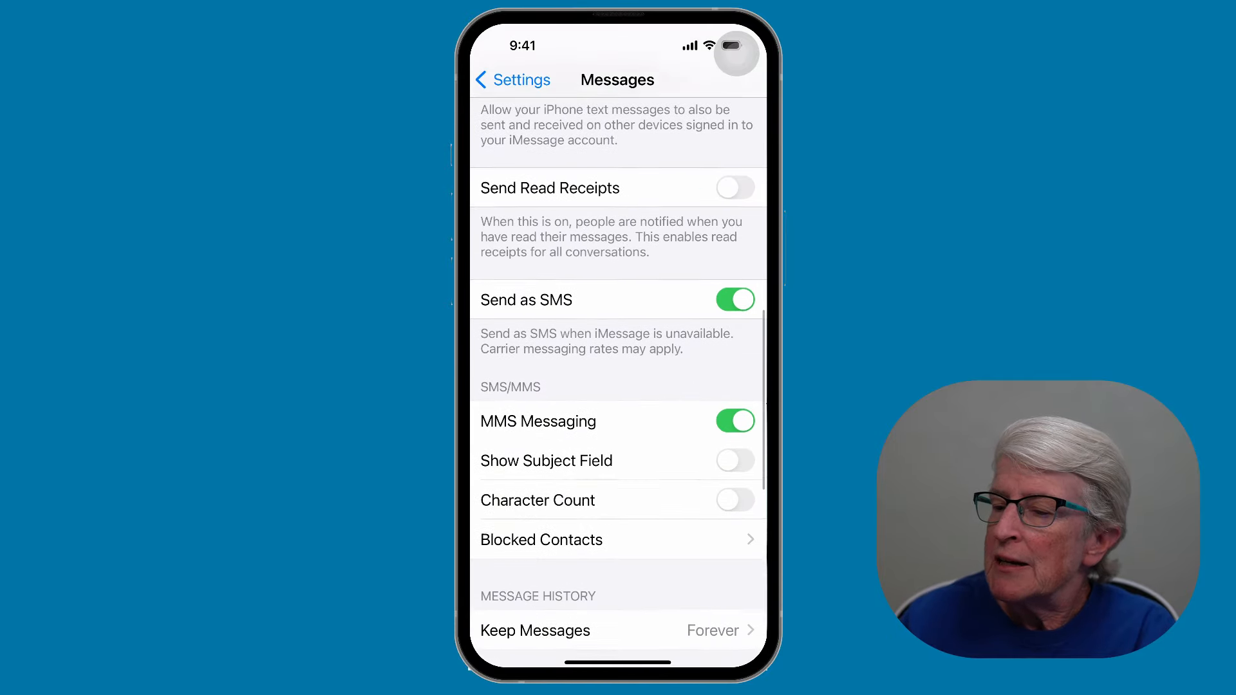
scroll(up, 3)
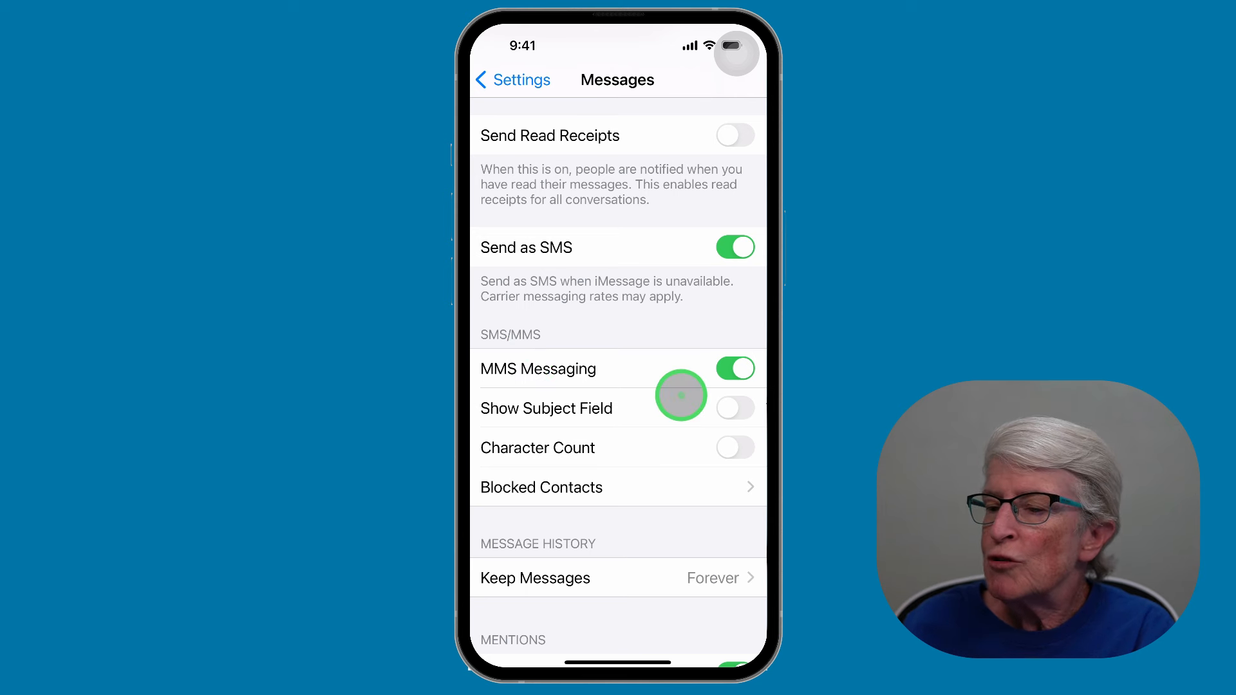
mouse_move(644, 381)
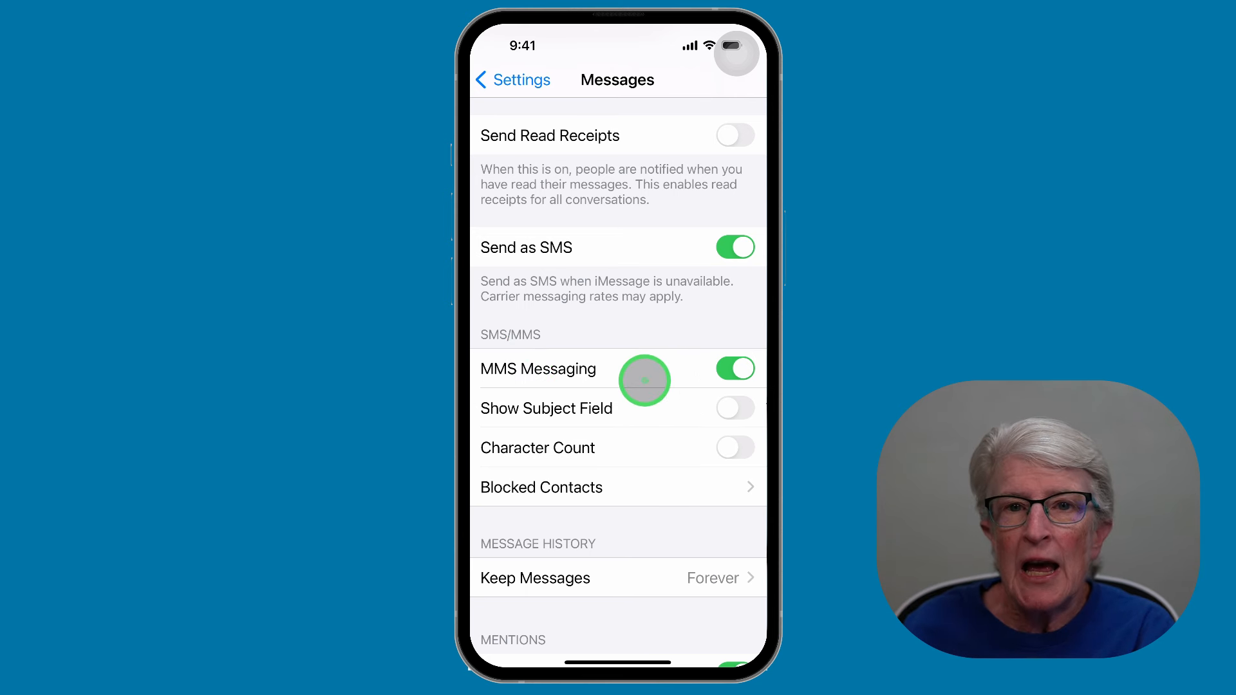
mouse_move(713, 368)
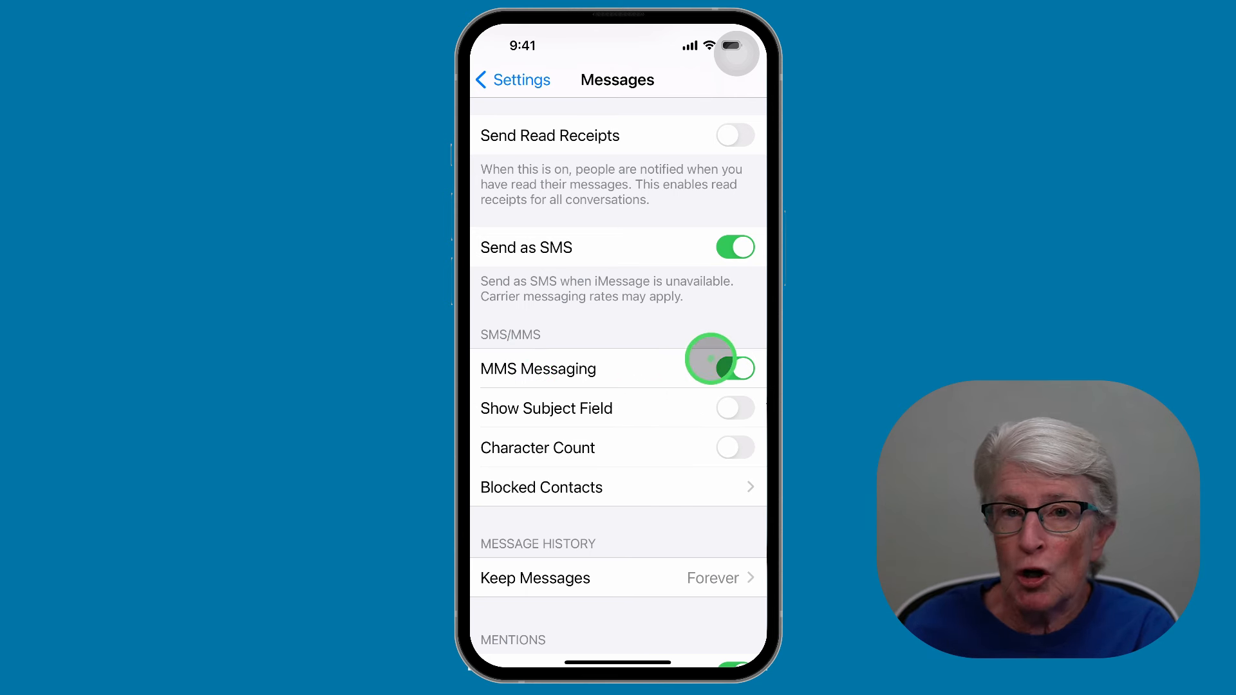
mouse_move(670, 261)
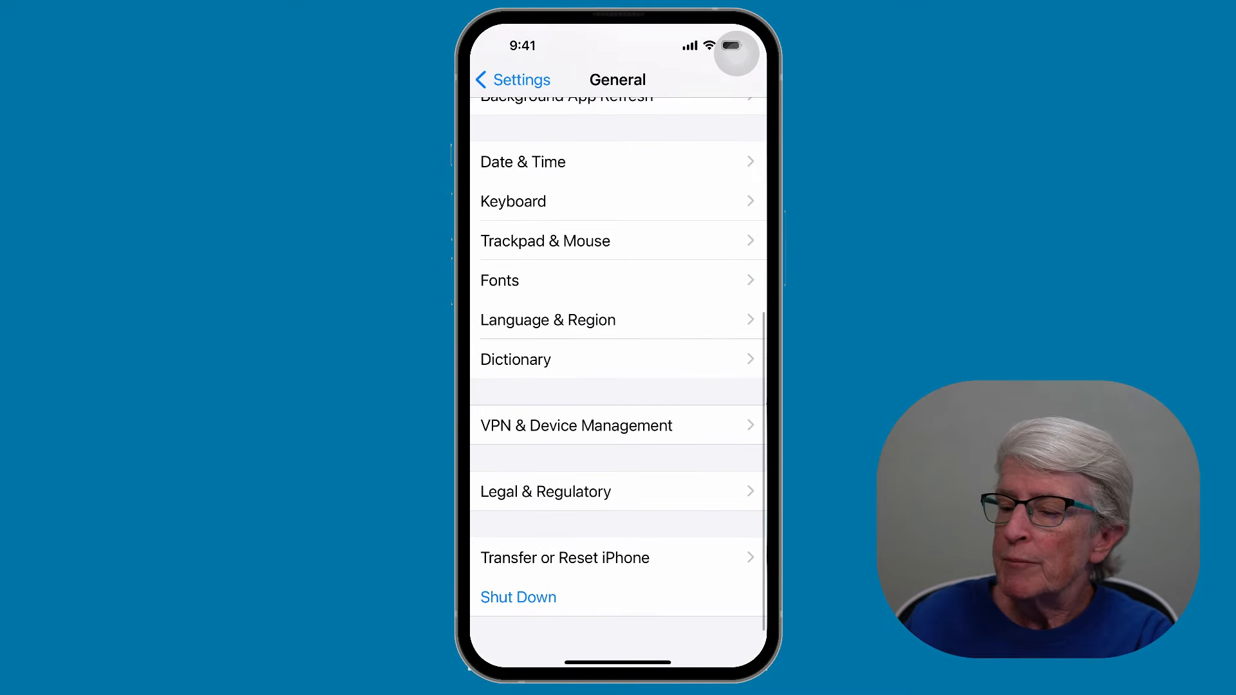
Reach the Reset choices under General > Transfer or Reset iPhone, including Reset Network Settings
click(570, 558)
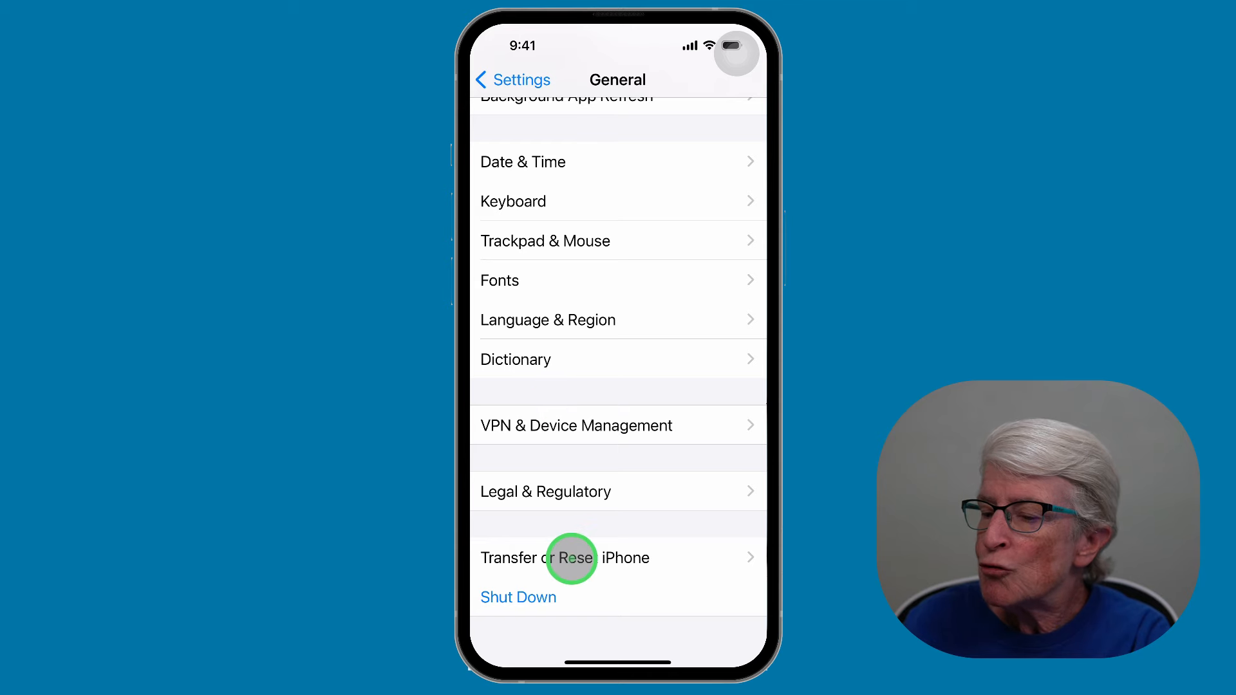
click(565, 558)
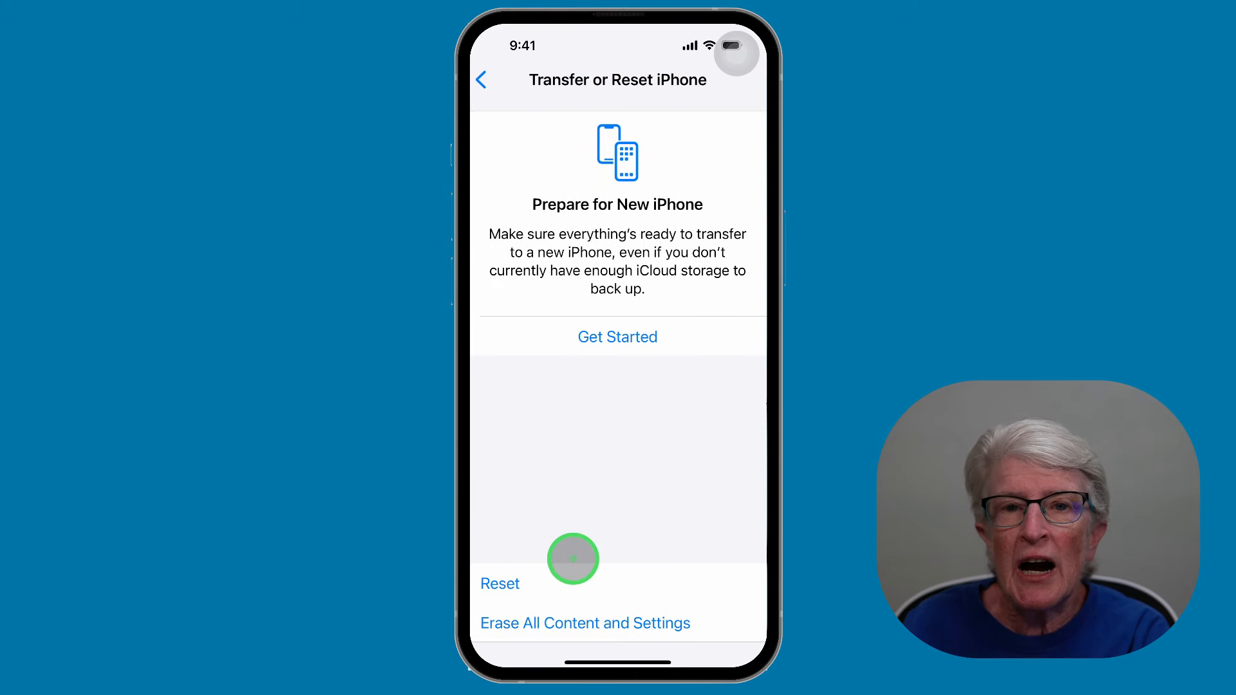
mouse_move(562, 592)
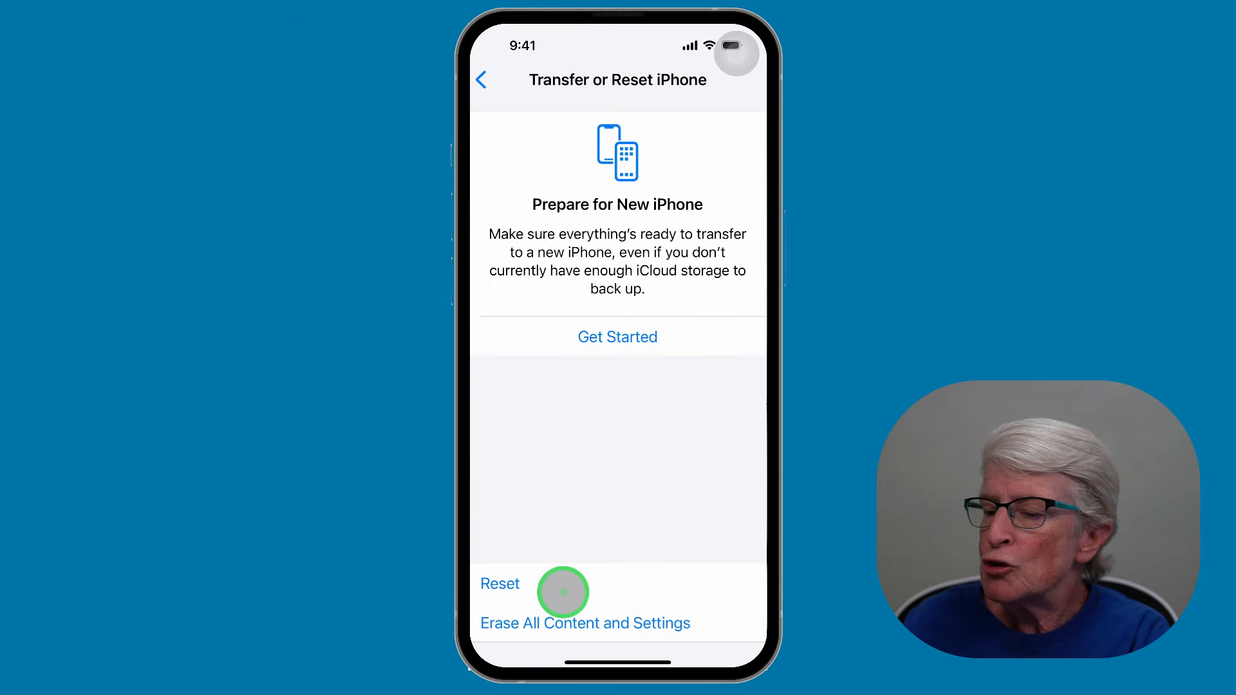
click(500, 583)
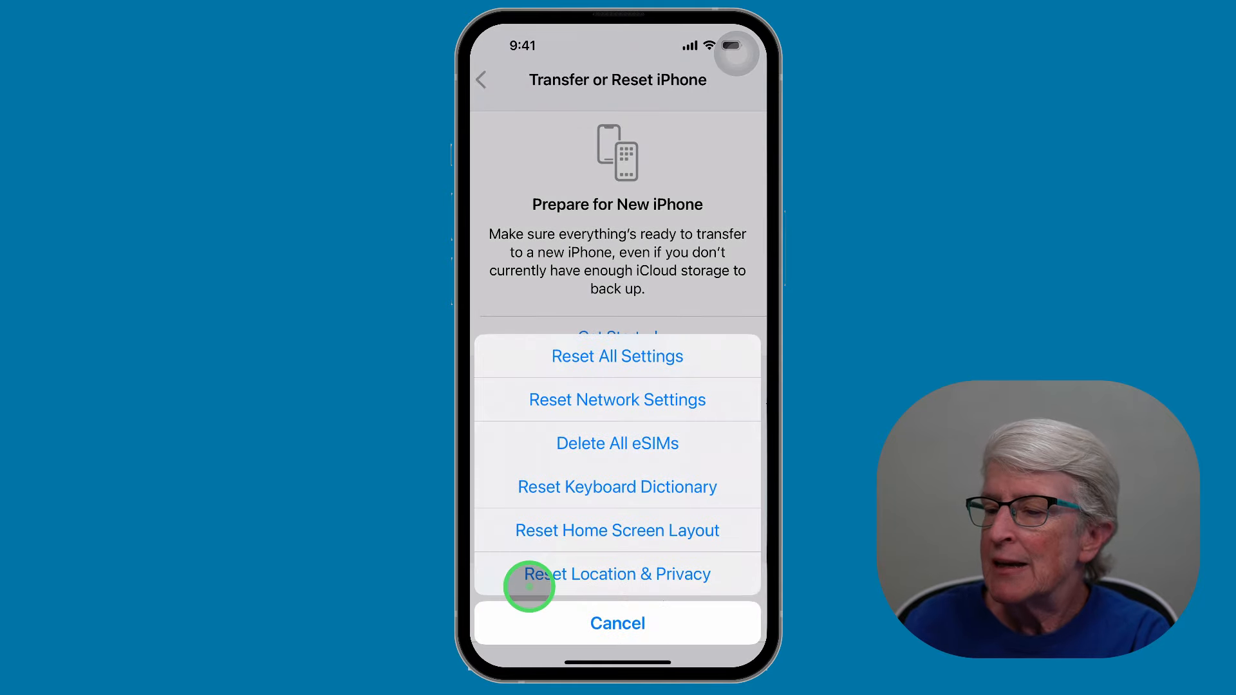
mouse_move(616, 399)
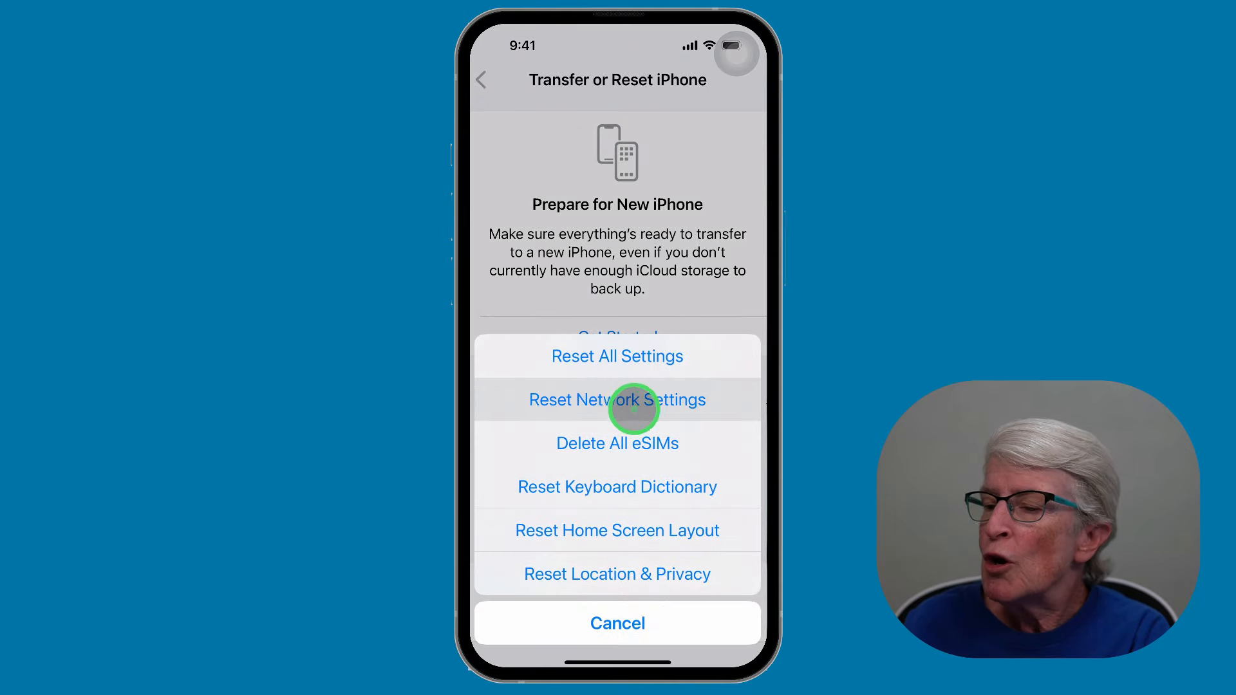